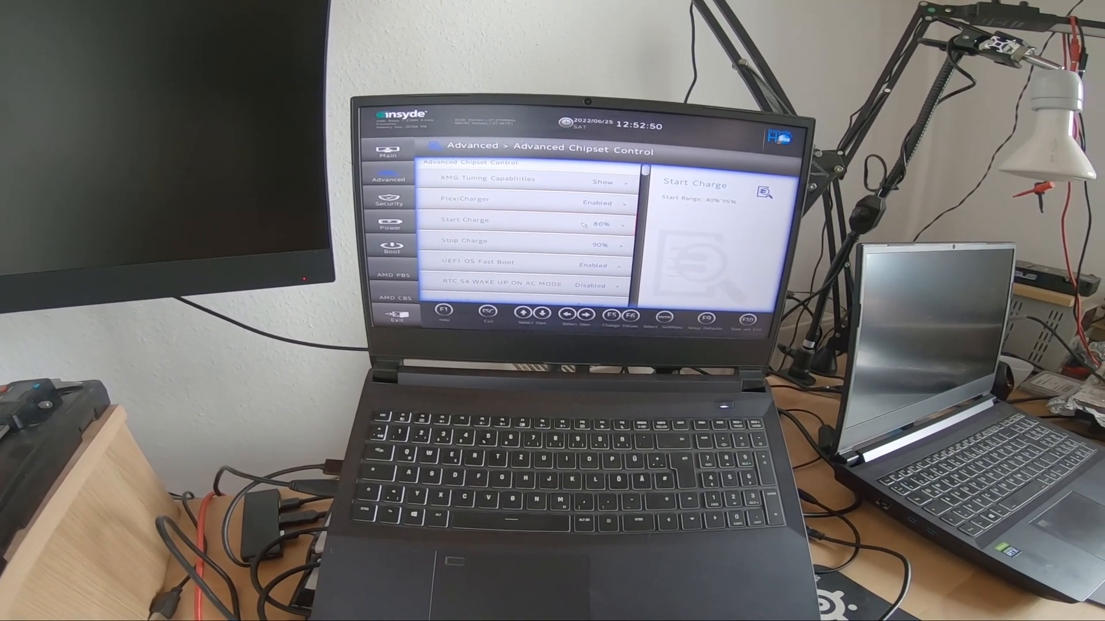
Step: Switch to the AMD CBS page showing Manual OC set to Custom at 3800 MHz
click(394, 225)
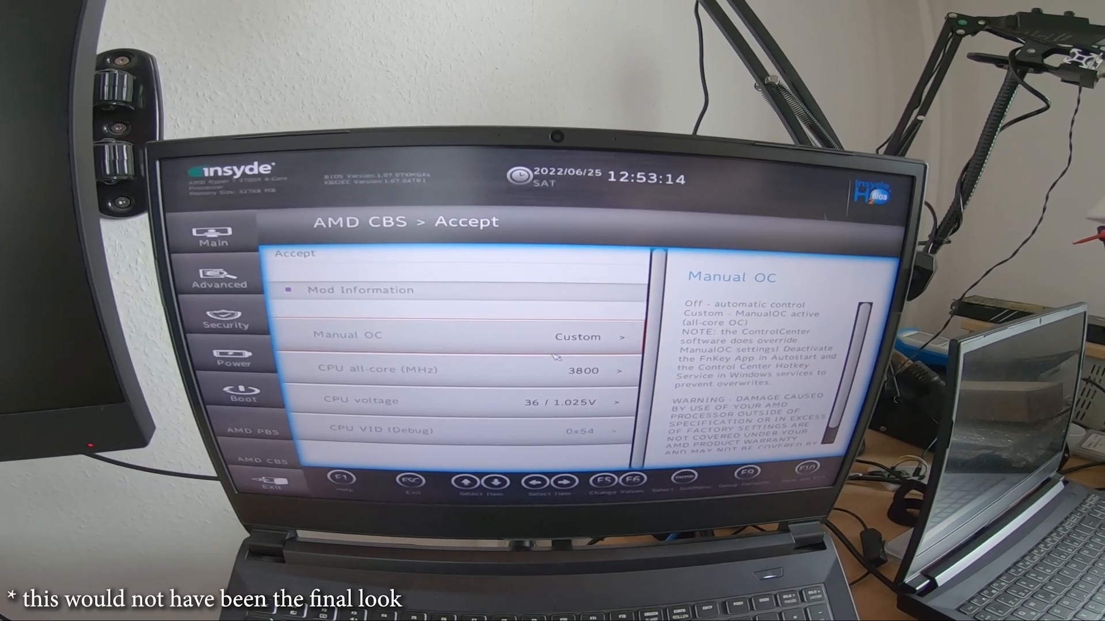
Step: Select CPU all-core (MHz) and enter a first custom frequency of 2000
key(Down)
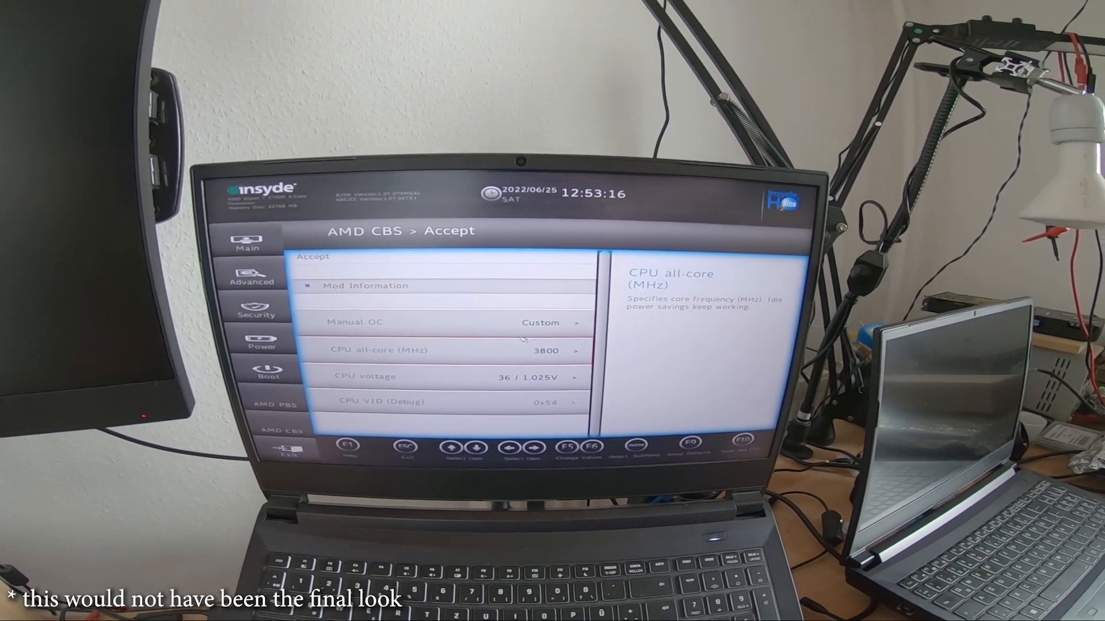
key(down)
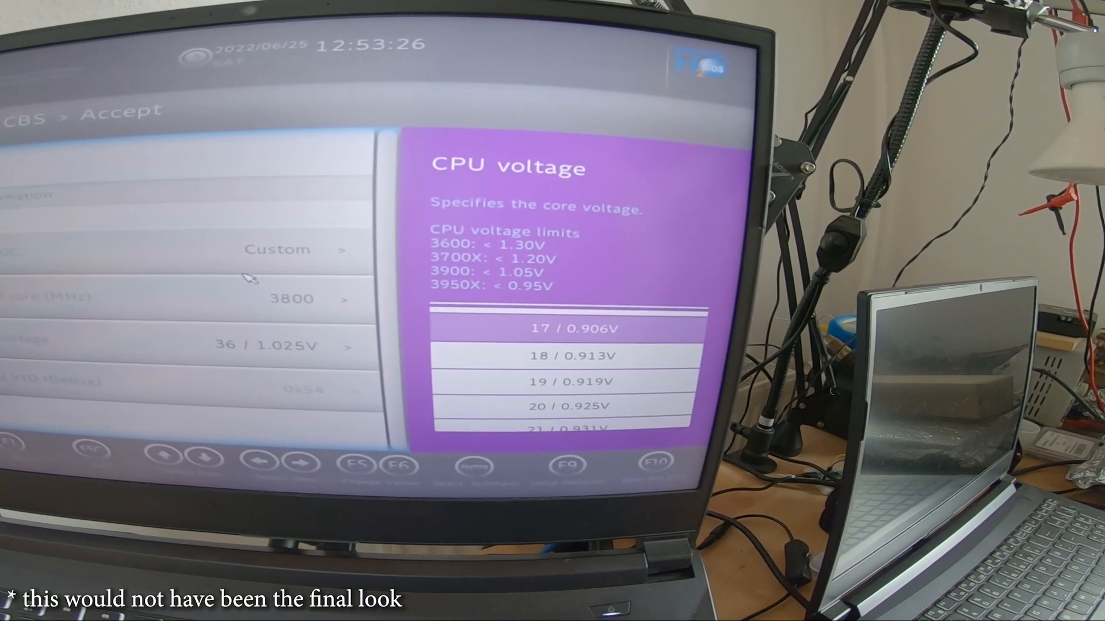
scroll(down, 3)
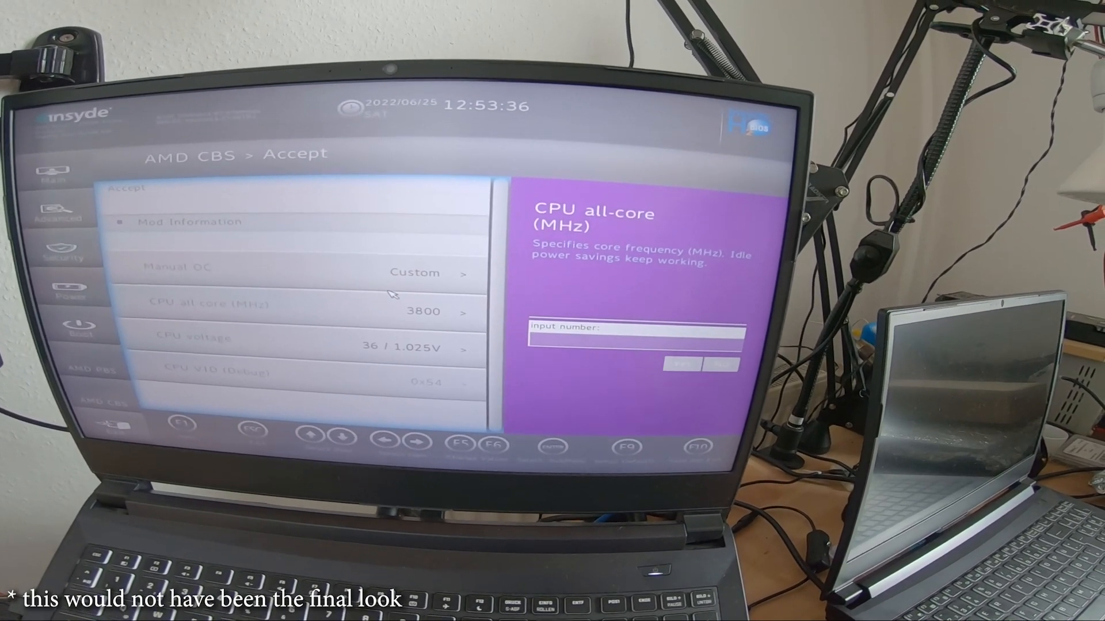
text(0)
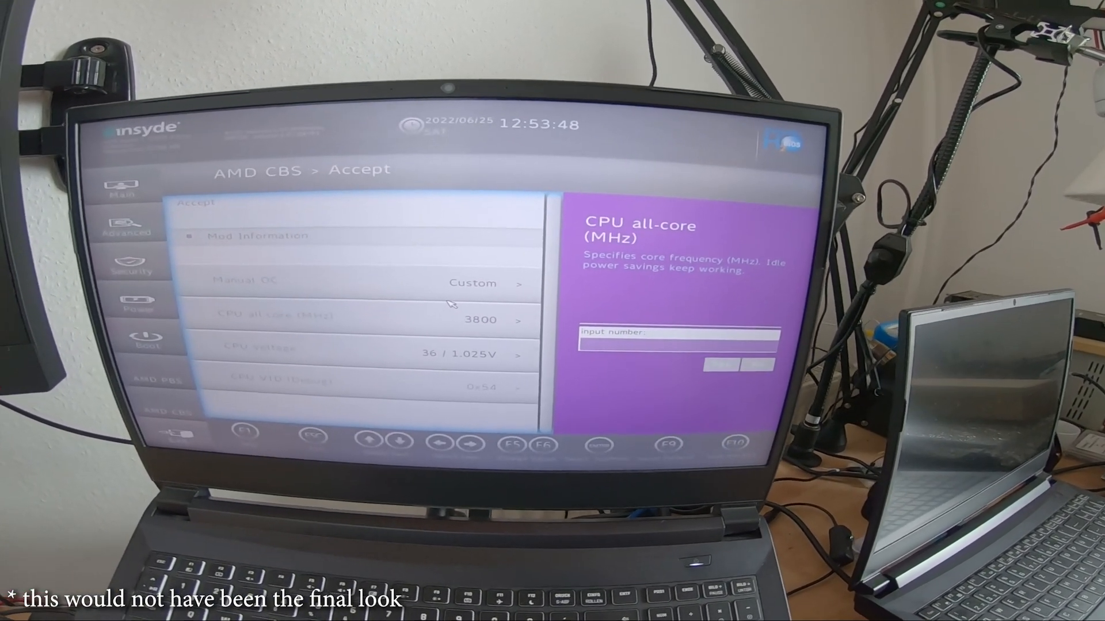
text(2000)
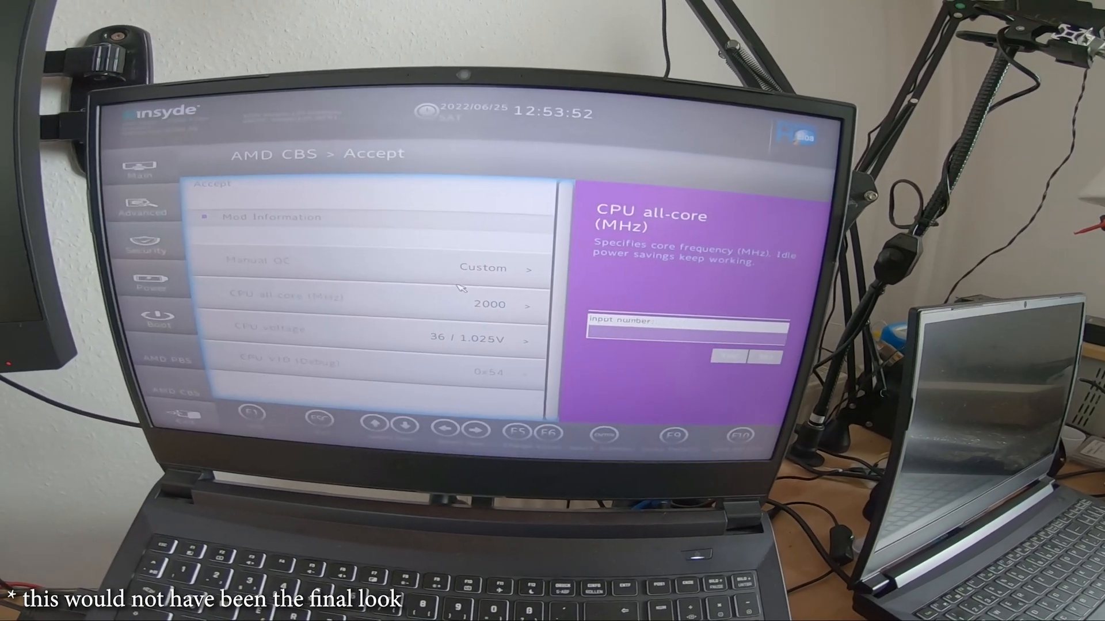
Step: Change the all-core frequency to 3000, then settle on 3333 MHz
text(3000)
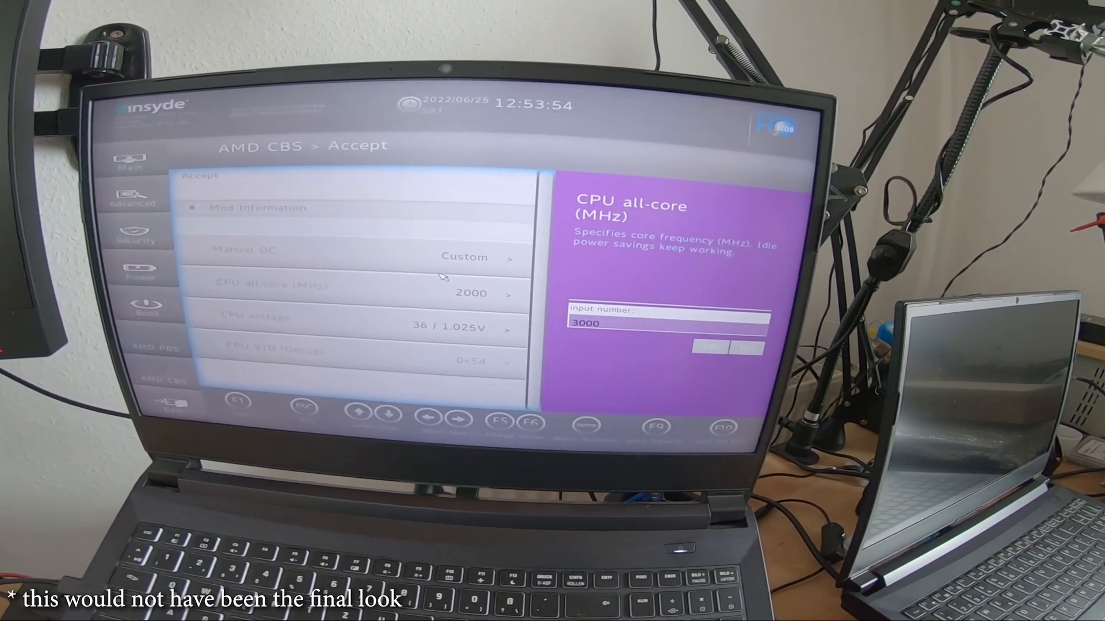
key(Enter)
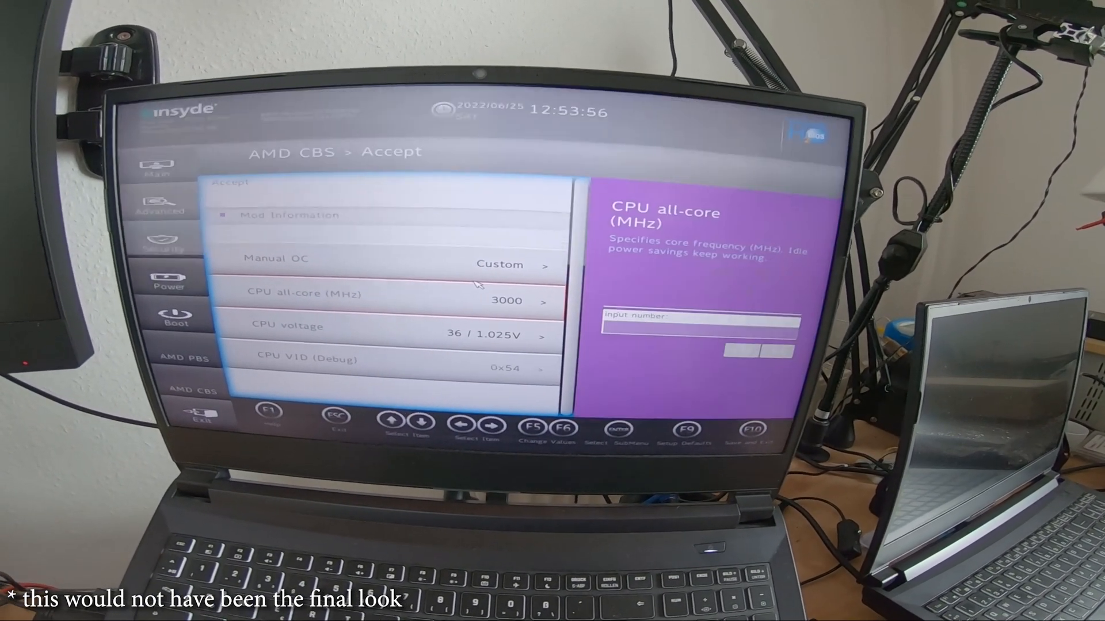
text(3333)
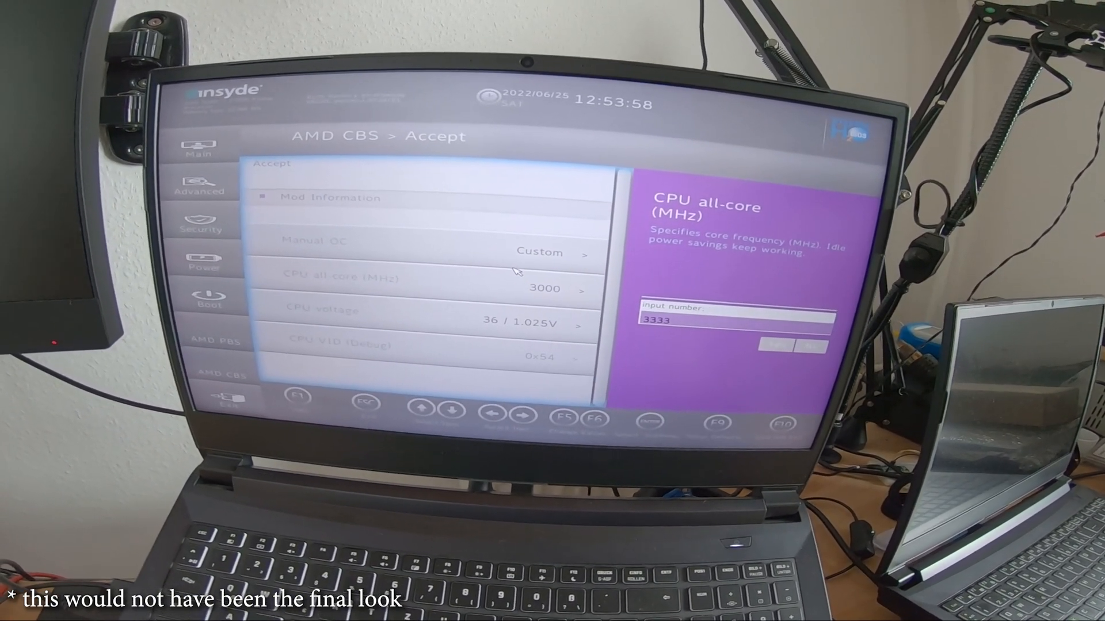
key(enter)
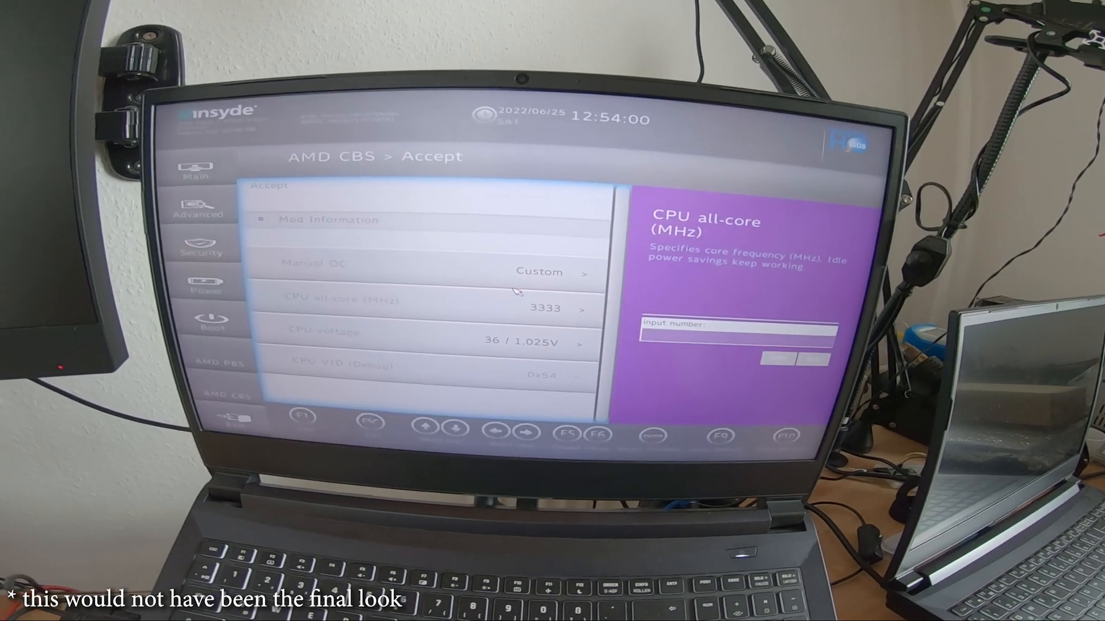
text(38)
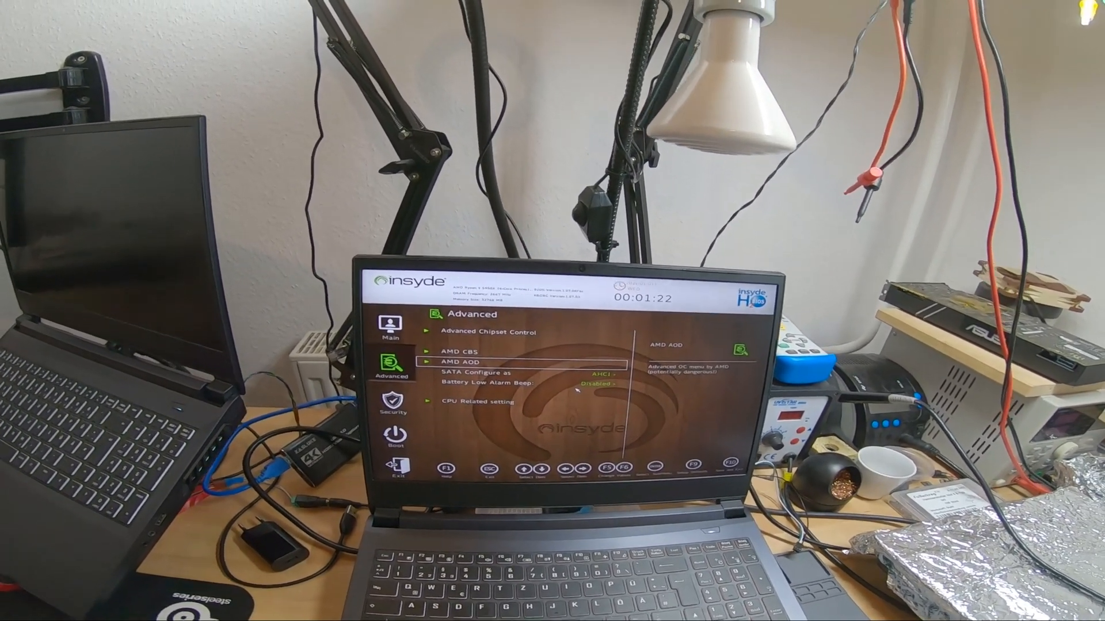
Step: Enter SMU Common Options and highlight CPPC to show its FEATURE_CPPC_MASK description
key(up)
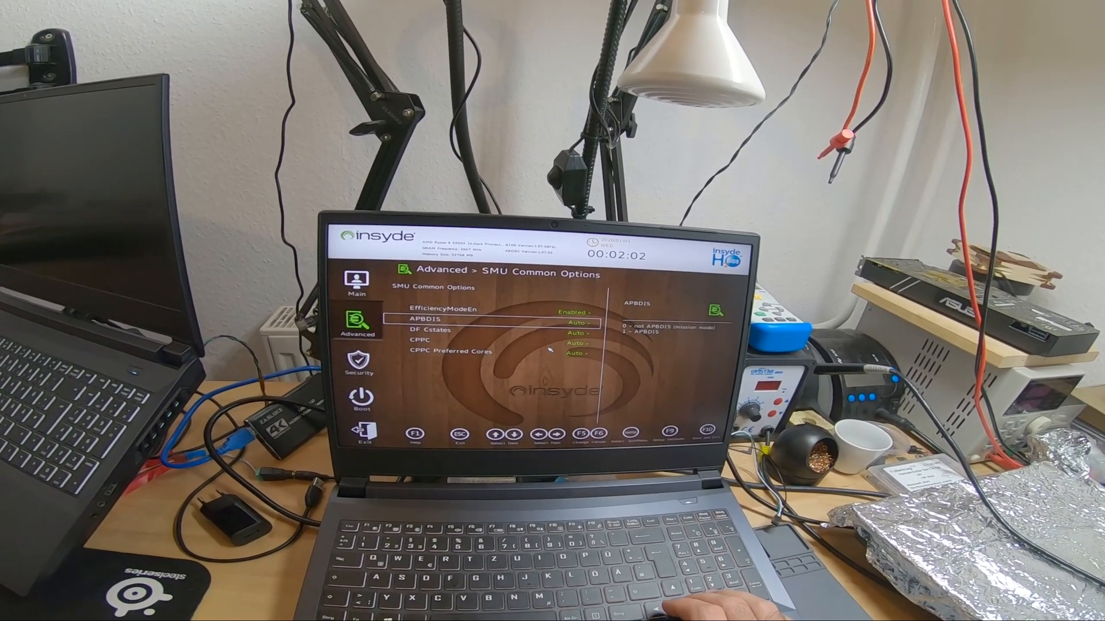
key(Down)
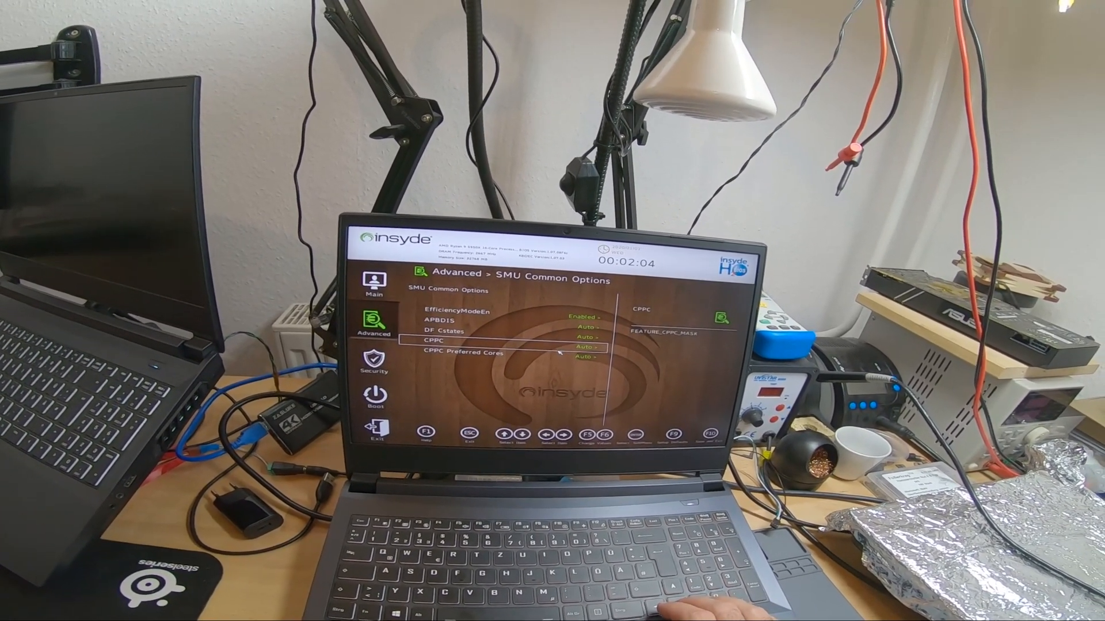